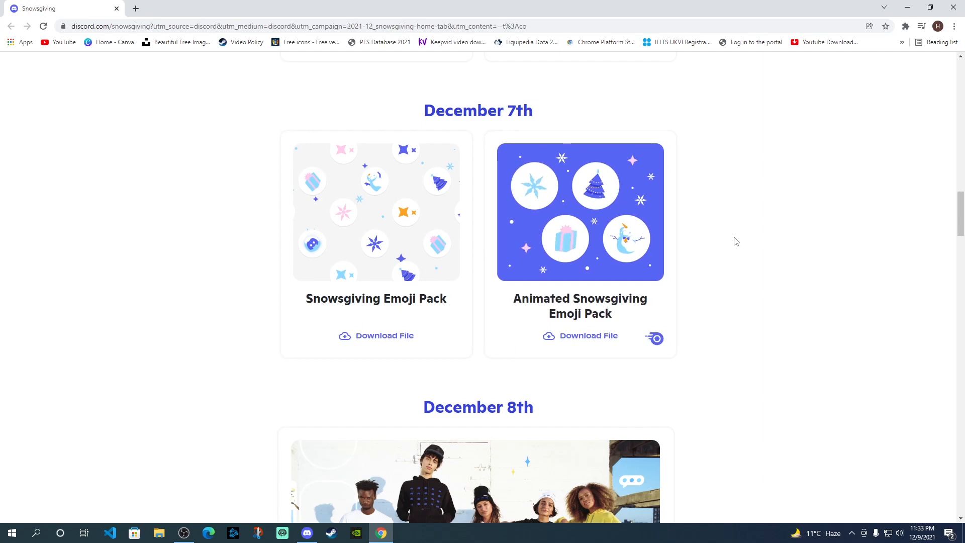
Switch to the Discord app and follow its Snowsgiving (Seasonal Event) sidebar link to the landing page.
scroll("up", 3)
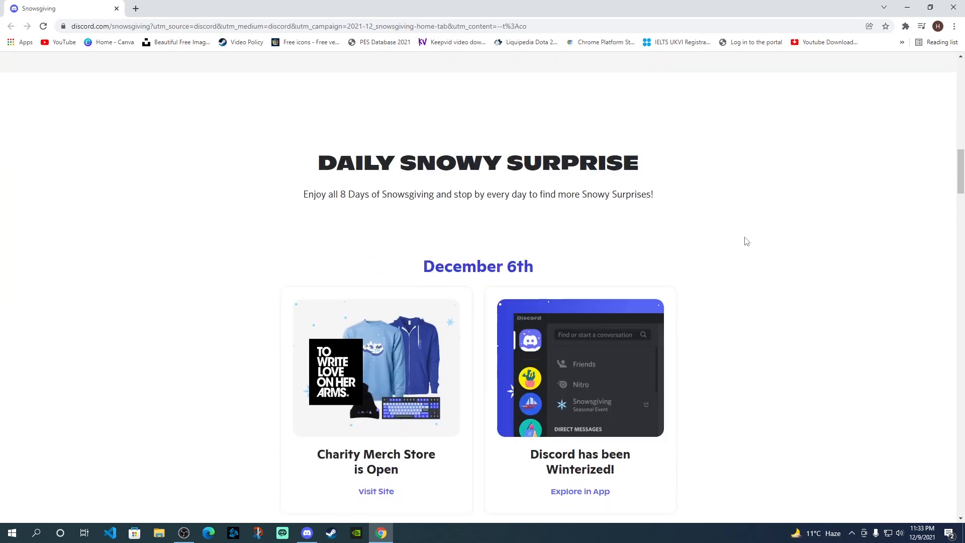
scroll("down", 3)
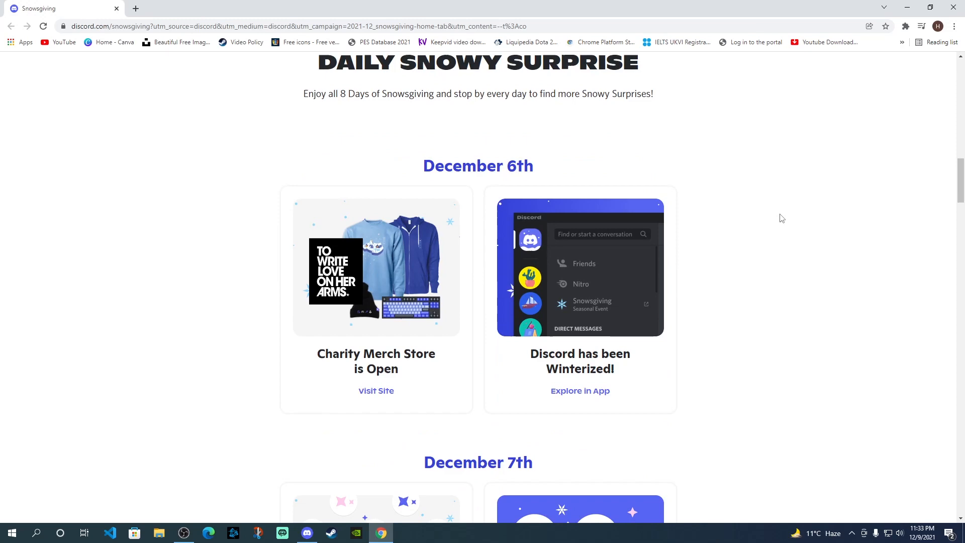
scroll("down", 3)
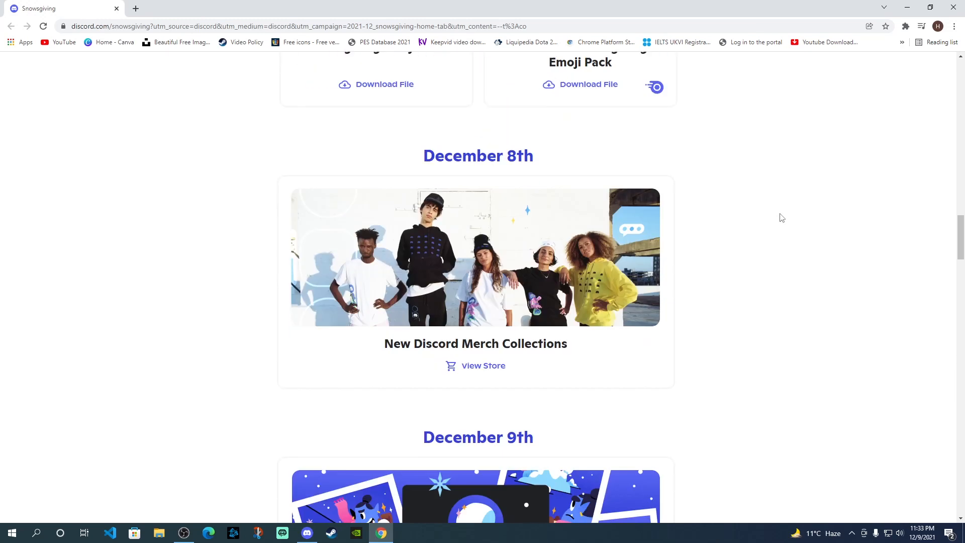
scroll("down", 3)
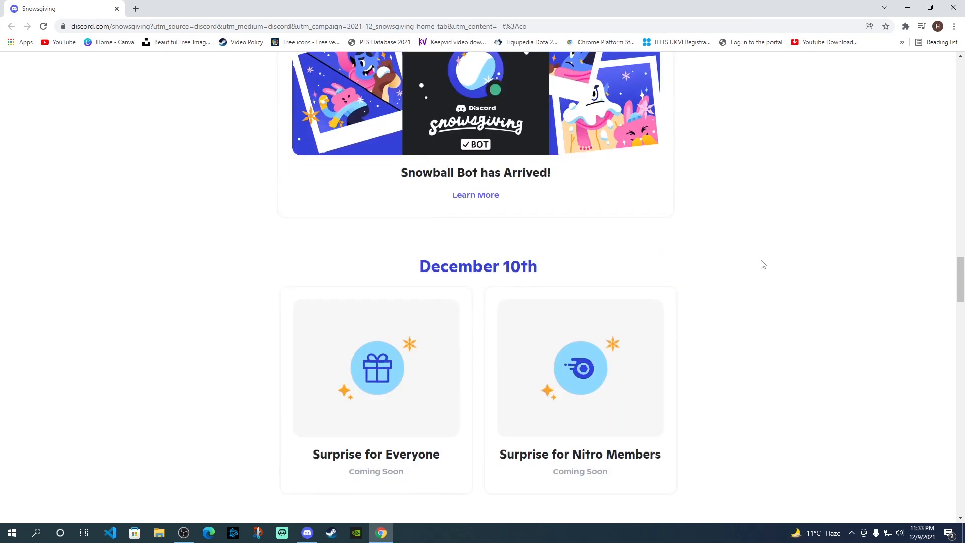
scroll("down", 3)
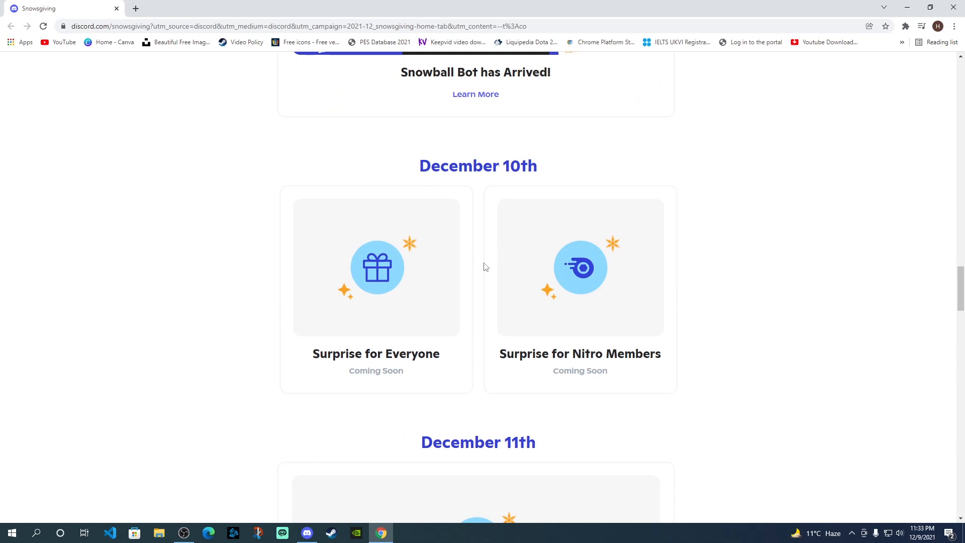
mouse_move(573, 321)
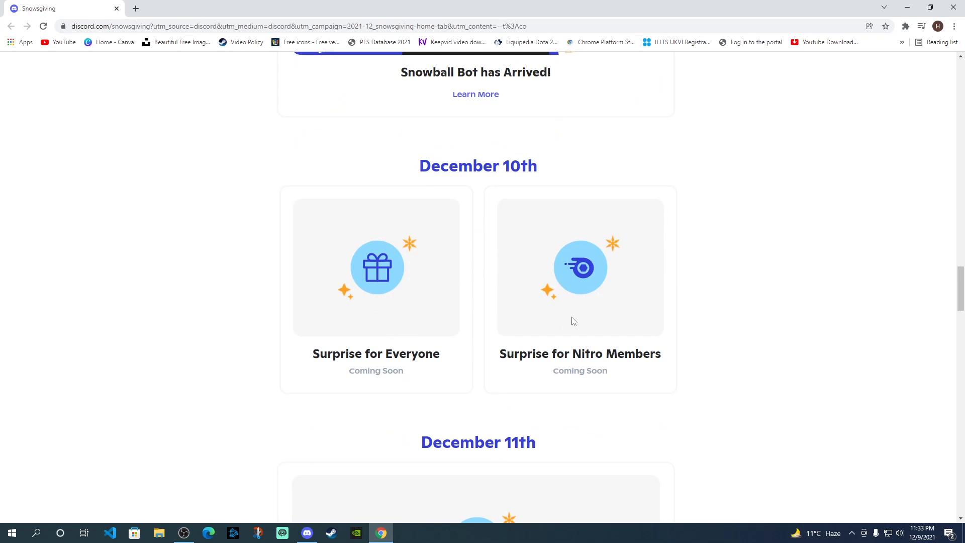
scroll("down", 3)
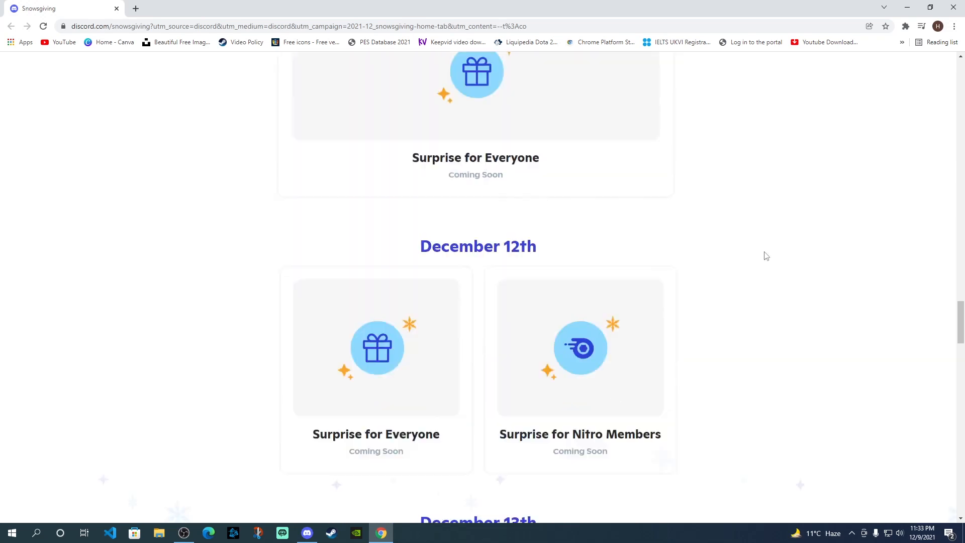
scroll("down", 3)
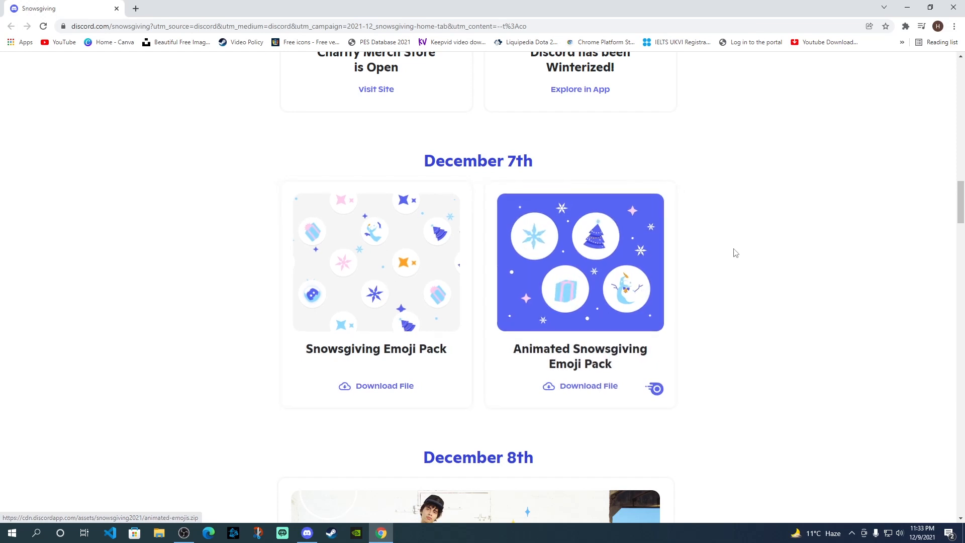
mouse_move(376, 260)
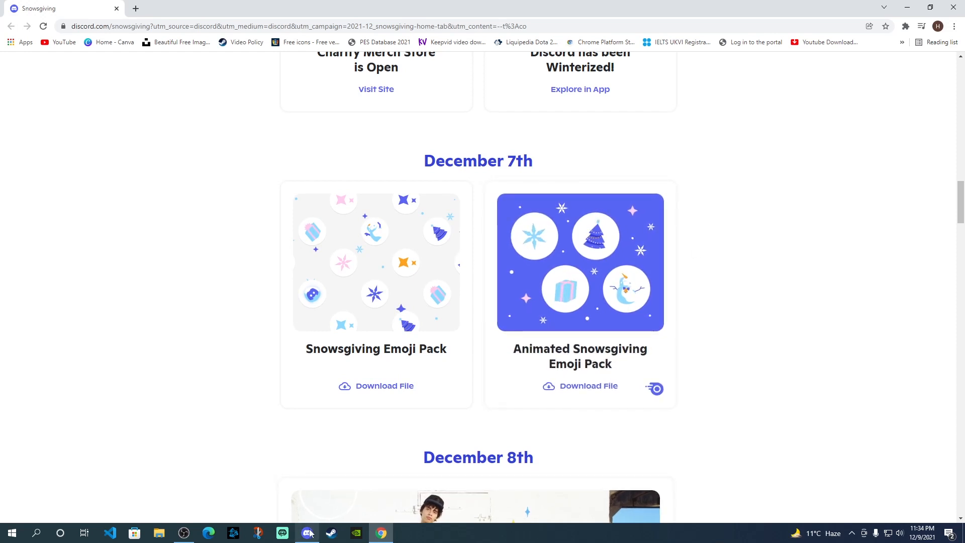
left_click(306, 533)
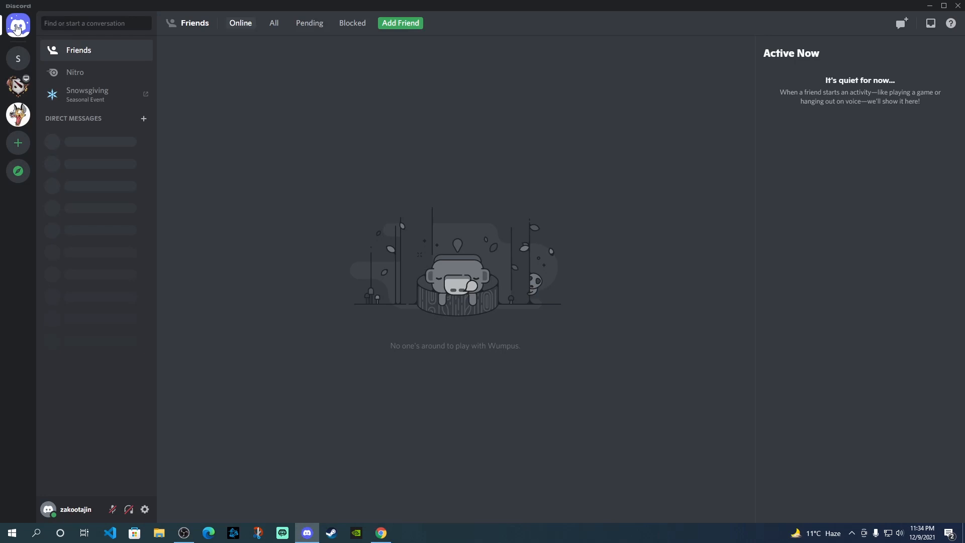
mouse_move(531, 175)
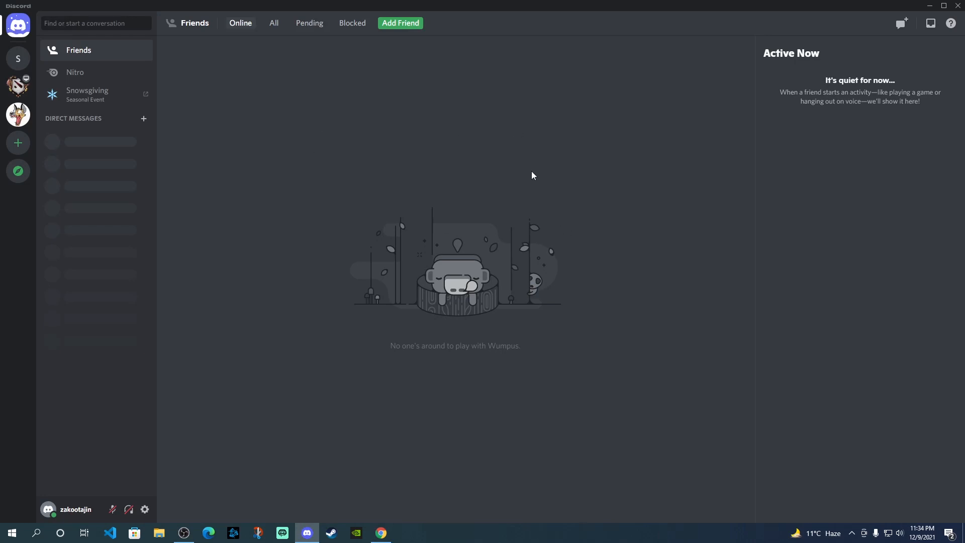
mouse_move(100, 100)
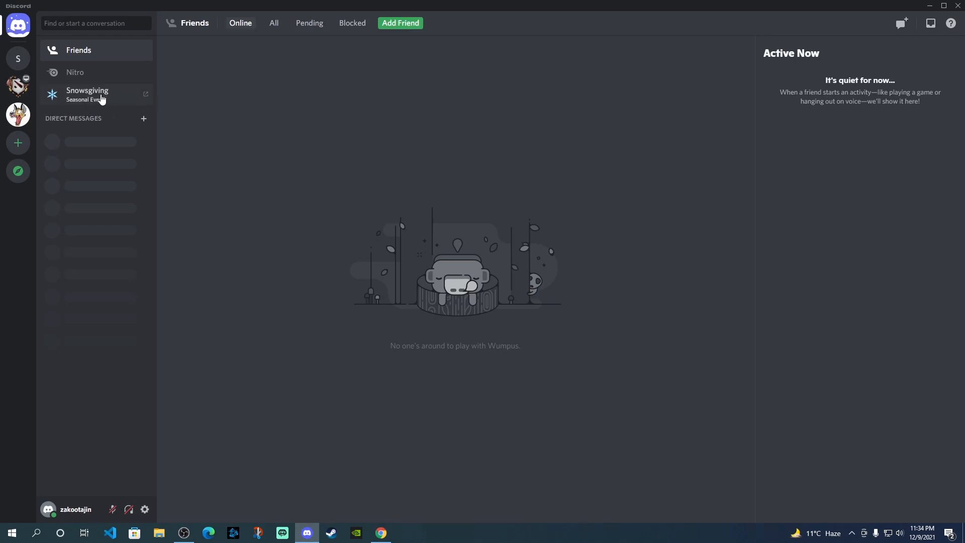
left_click(87, 90)
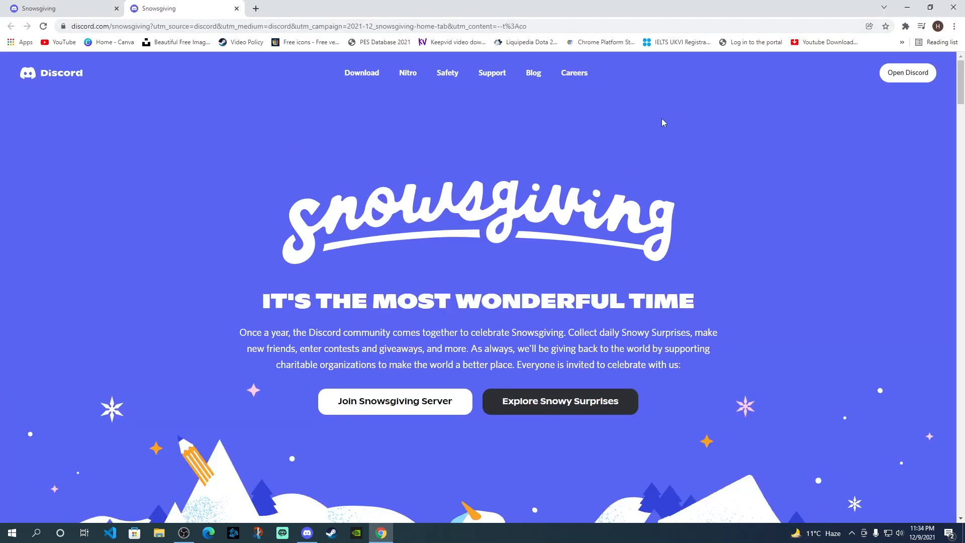
From the December 7th Snowy Surprise, download the Snowsgiving Emoji Pack and show emojis.zip in Downloads.
scroll("down", 3)
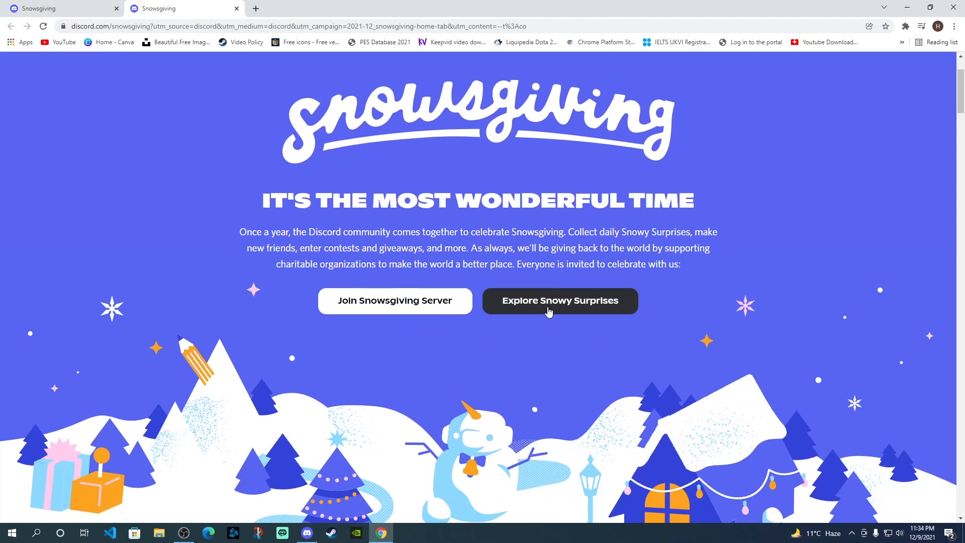
left_click(558, 300)
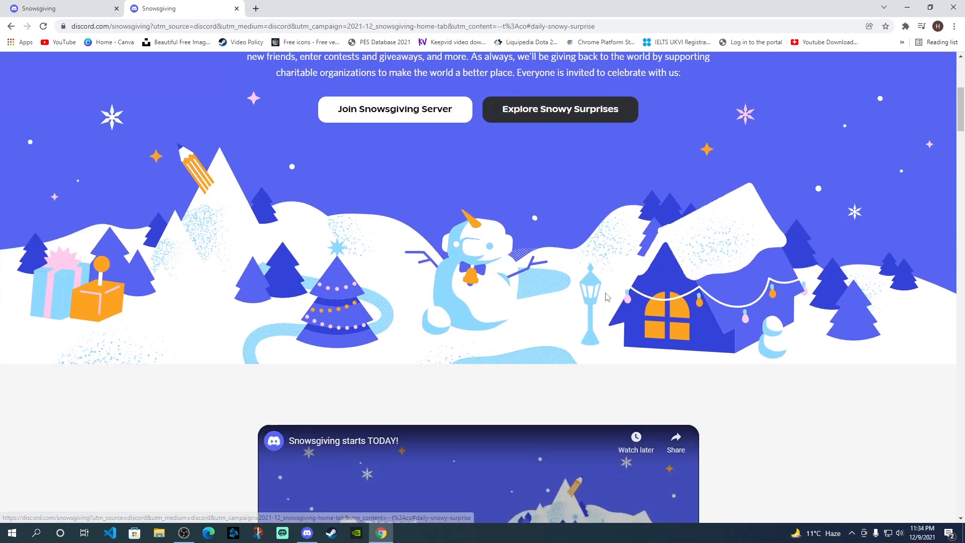
scroll("down", 3)
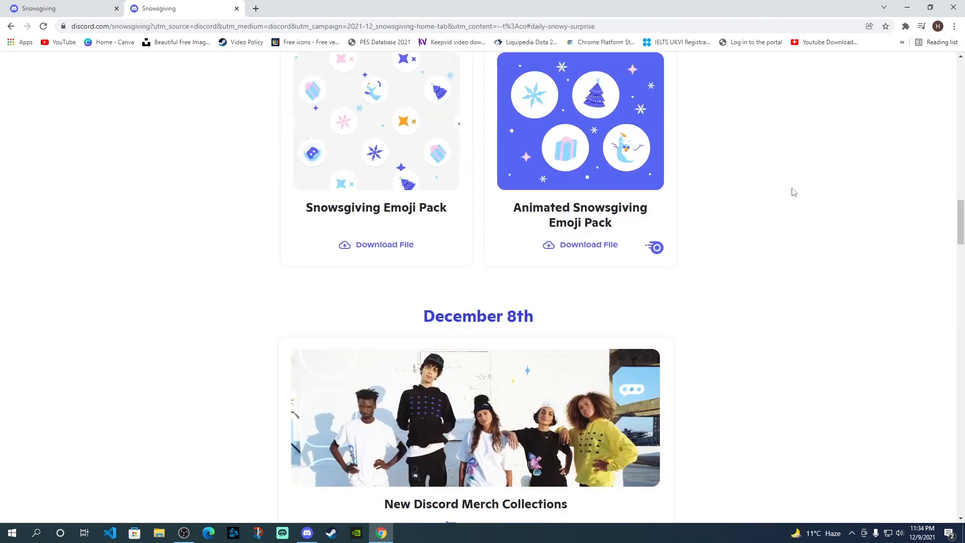
scroll("up", 3)
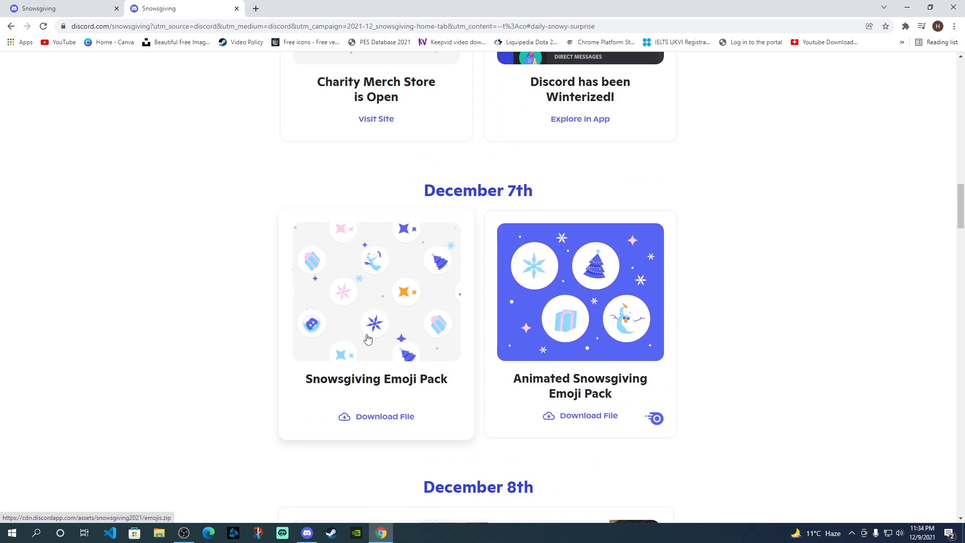
left_click(383, 416)
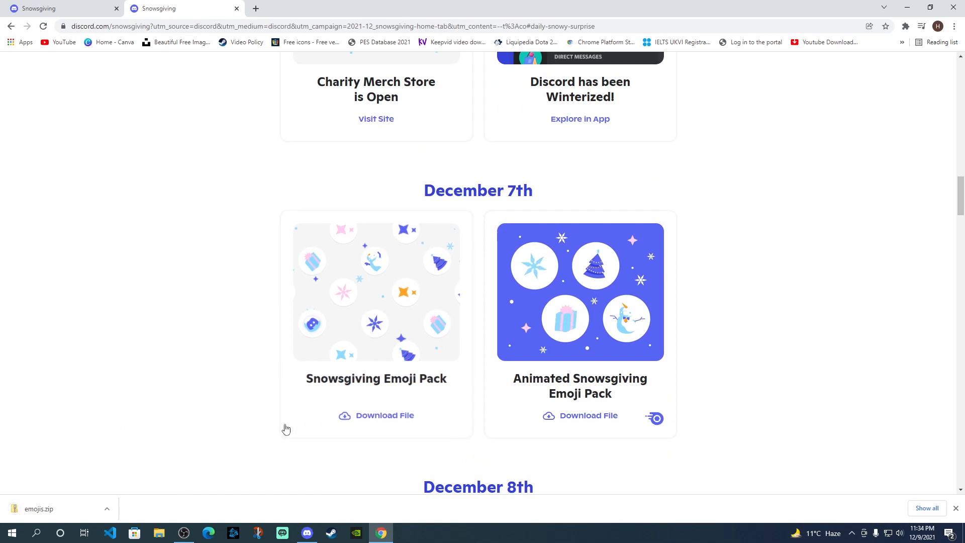
left_click(107, 508)
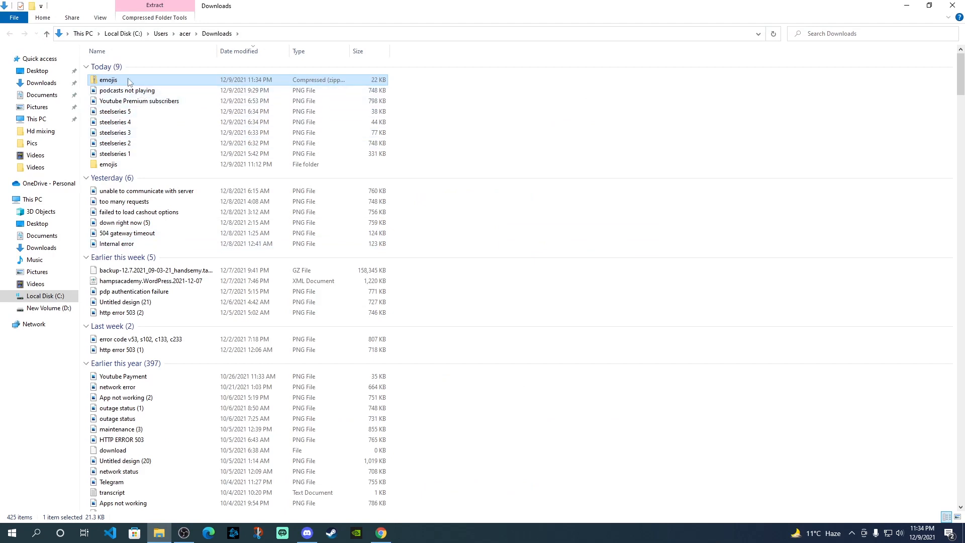
mouse_move(134, 83)
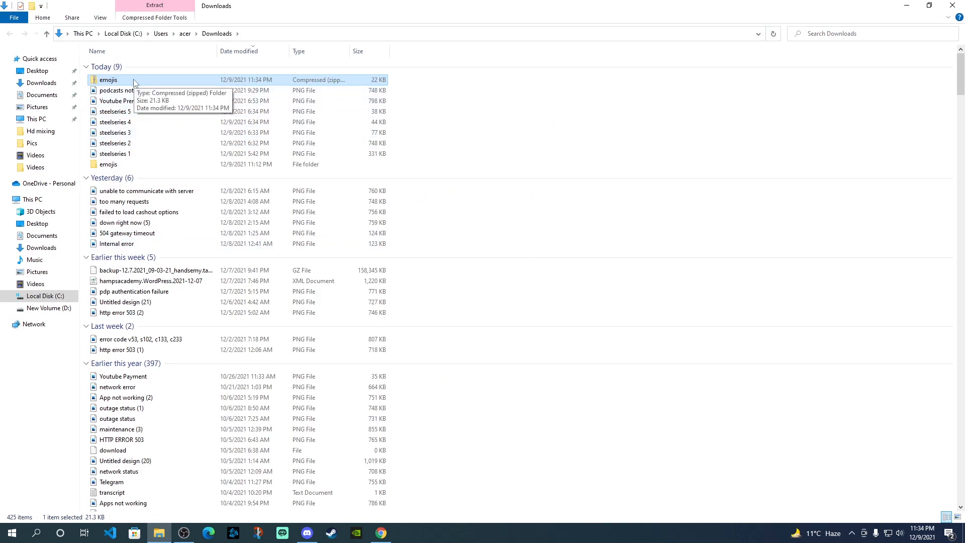
Bring up the context menu for emojis.zip in the Downloads folder.
right_click(109, 79)
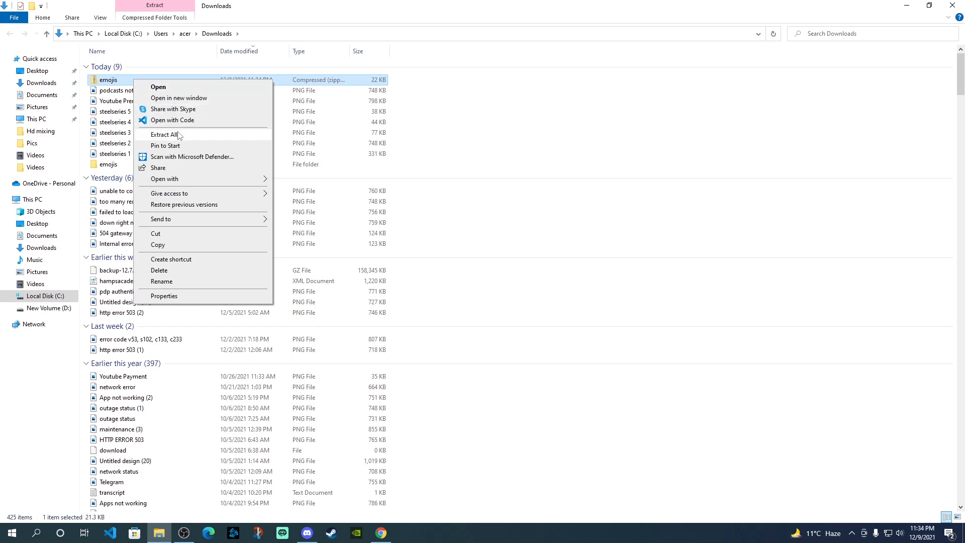
Extract All from emojis.zip into the default Downloads\emojis destination.
left_click(165, 133)
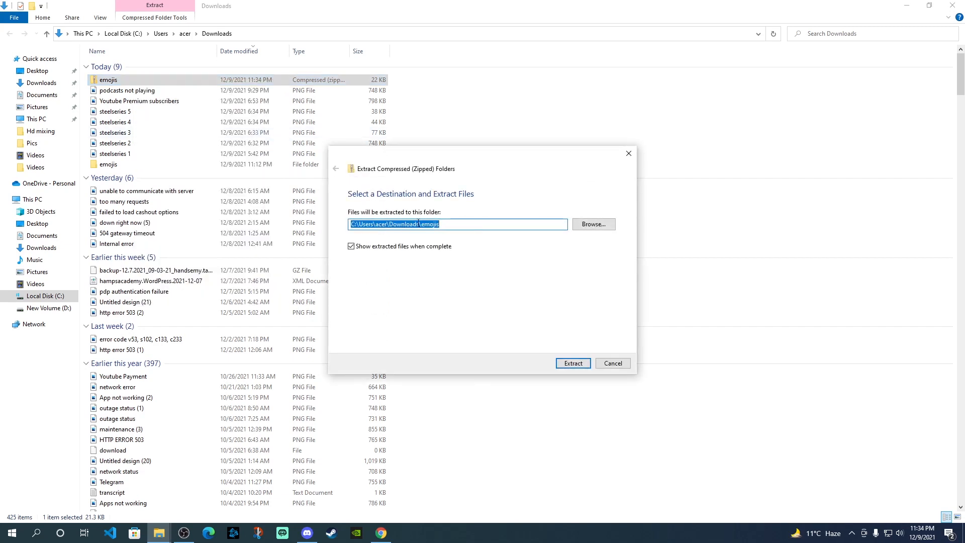
left_click(572, 363)
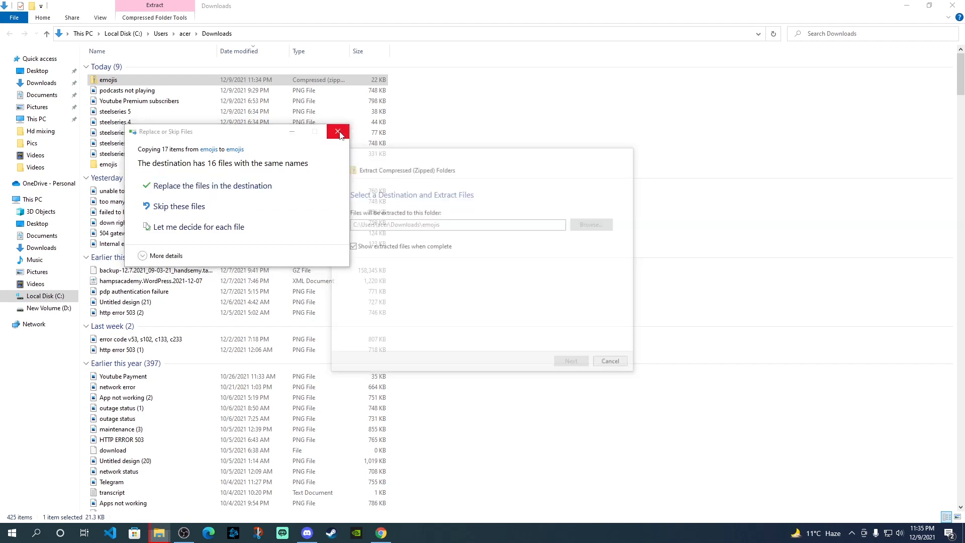
Dismiss the same-named files warning and browse the Emojis folder's 16 Snowsgiving PNG images.
left_click(338, 131)
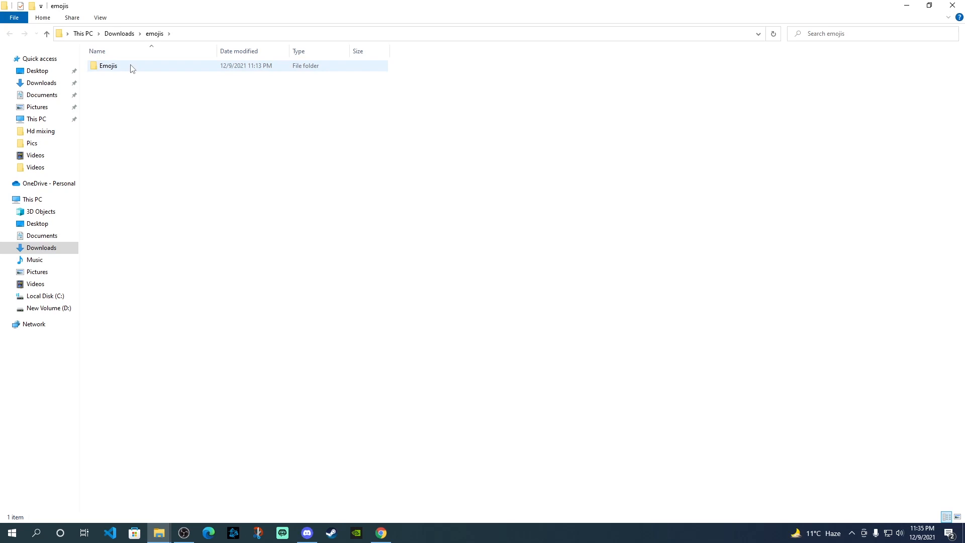
mouse_move(108, 66)
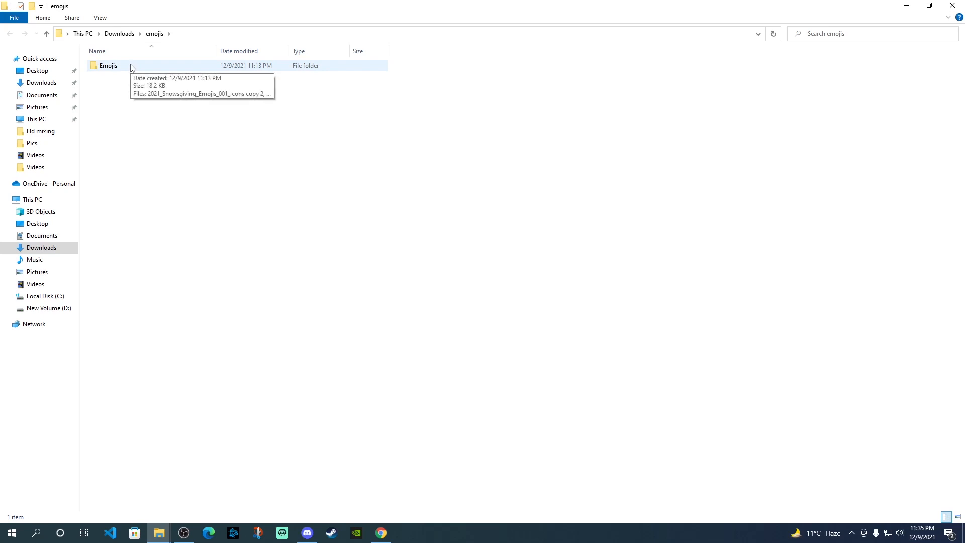
double_click(108, 66)
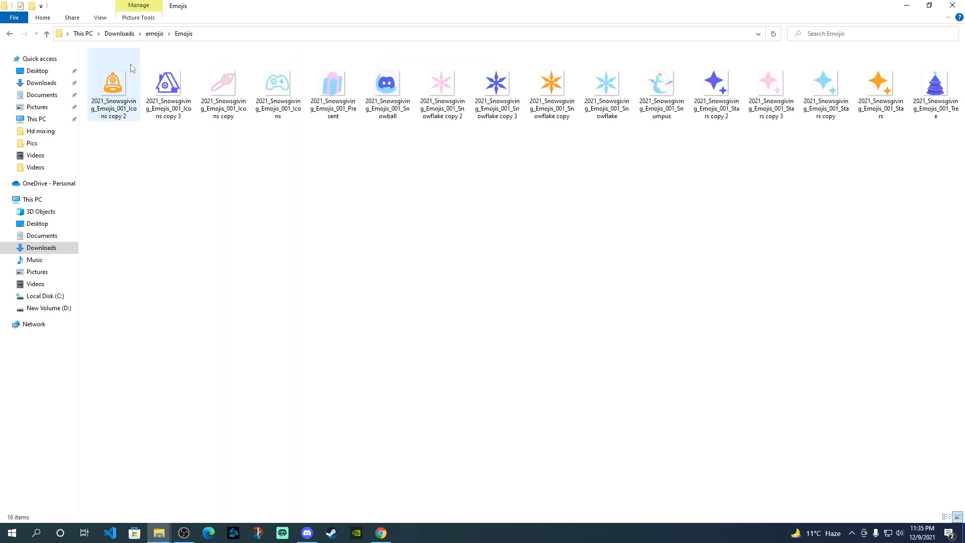
left_click(824, 85)
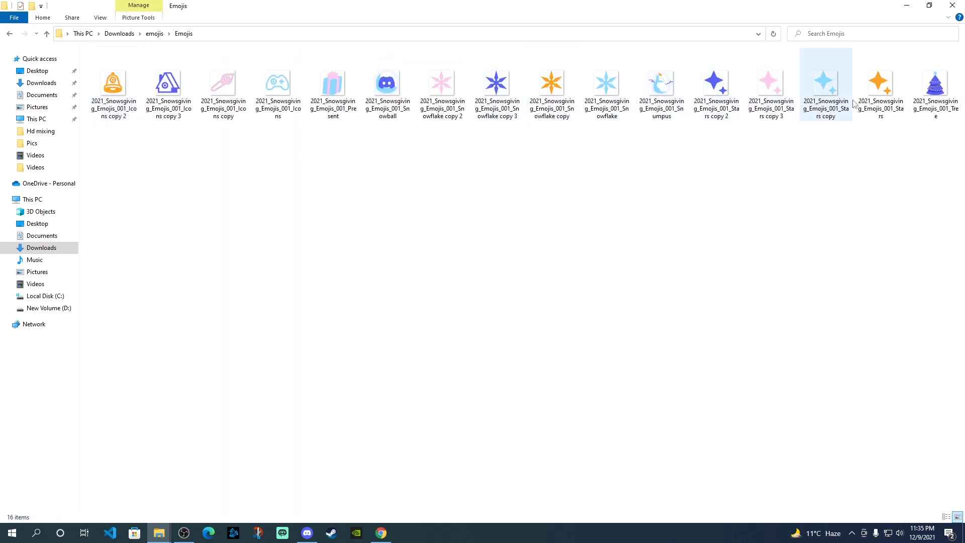
left_click(497, 83)
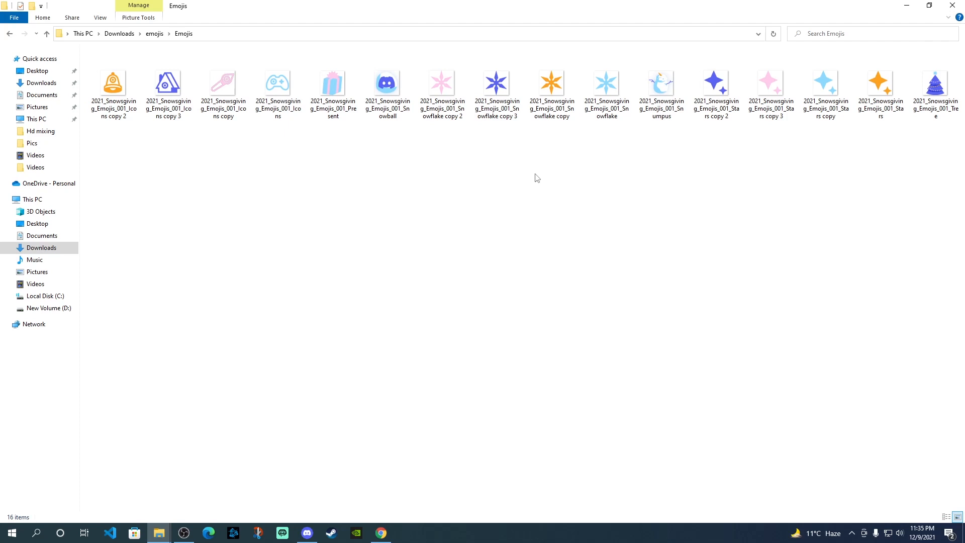
mouse_move(375, 423)
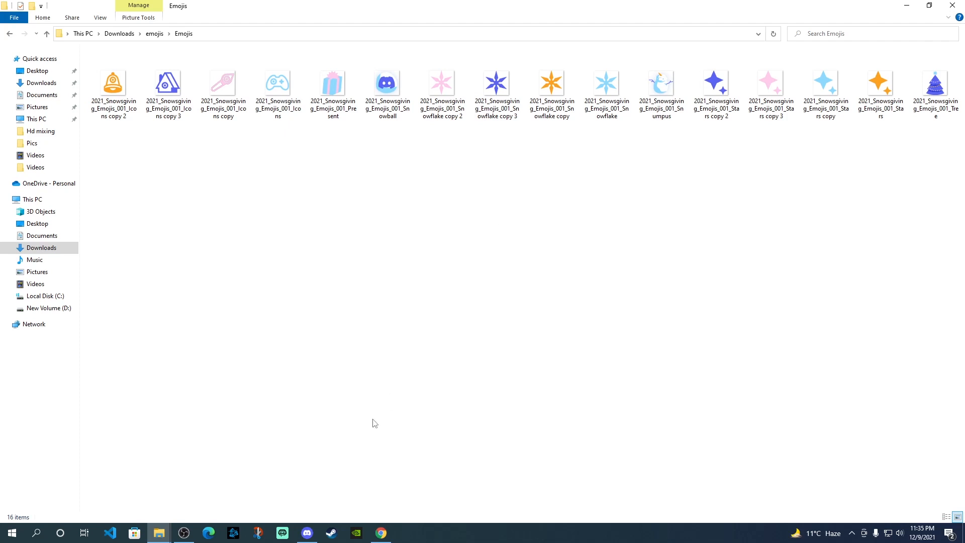
left_click(306, 533)
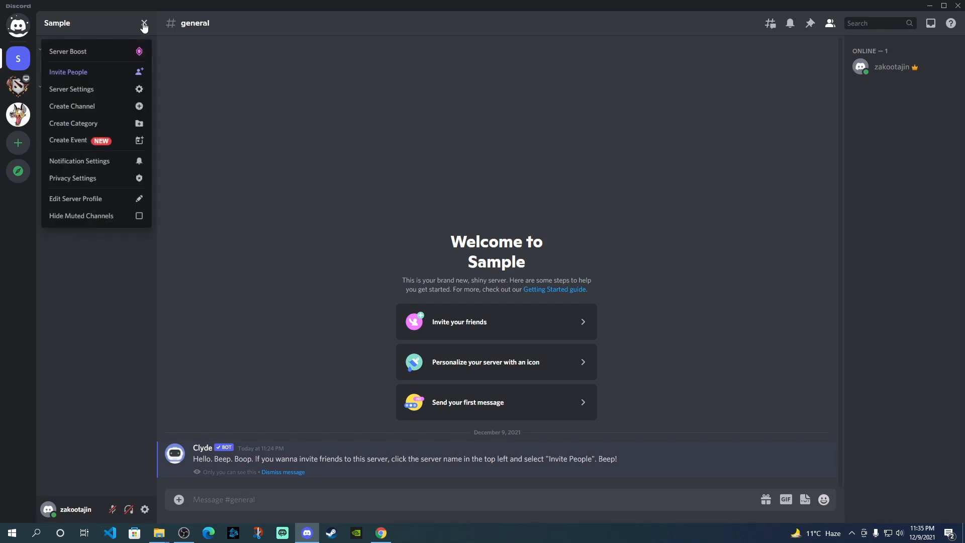
Open the Sample server's dropdown menu from its name at the top of the channel list.
left_click(142, 23)
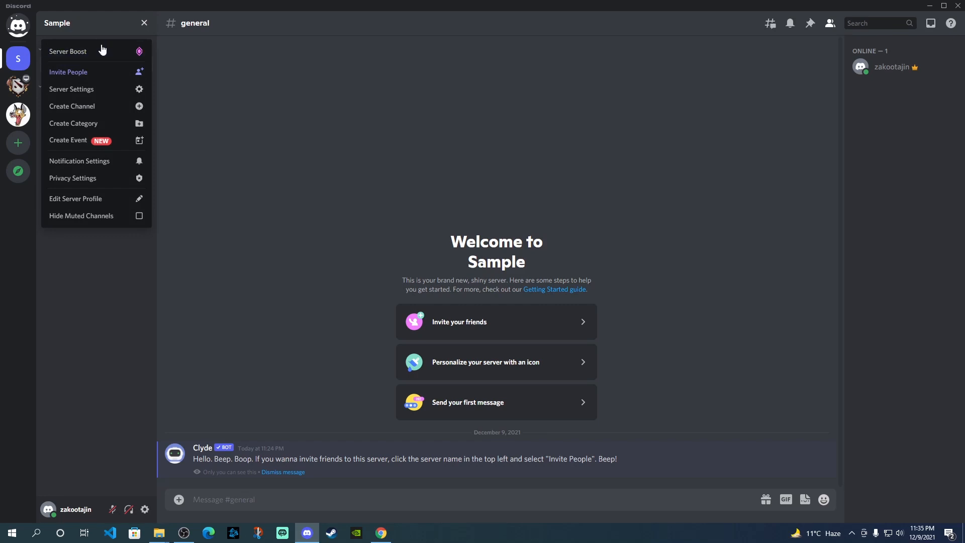
mouse_move(84, 88)
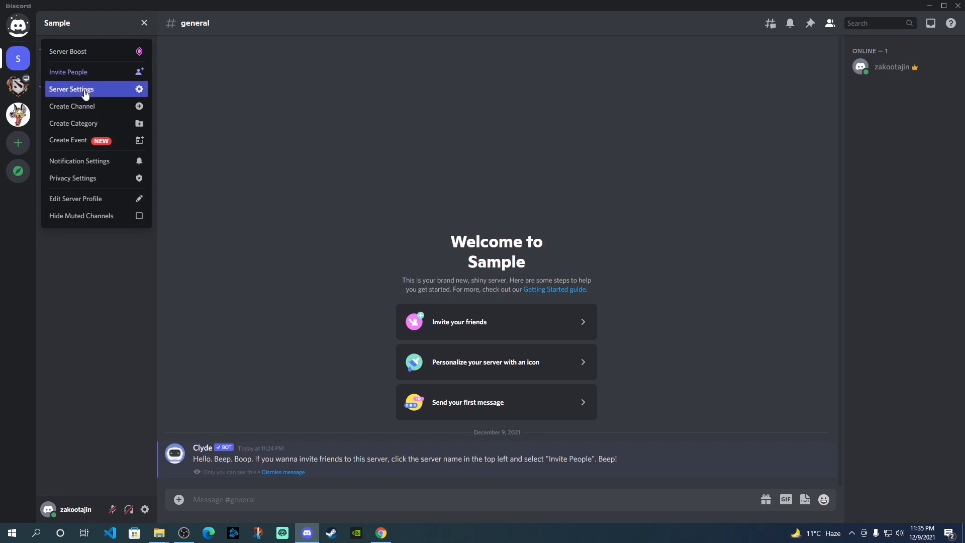
Go to Server Settings for Sample and its Emoji page, currently empty.
left_click(71, 89)
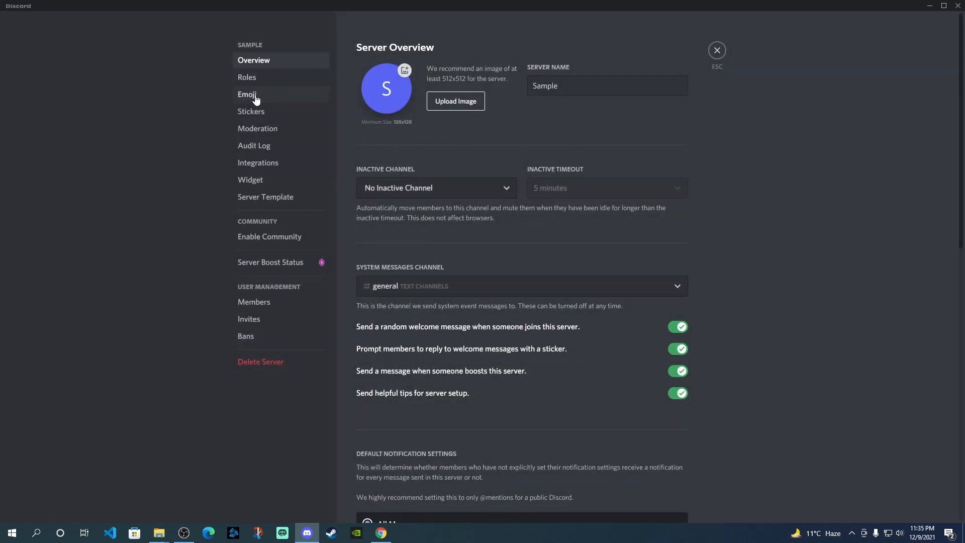
left_click(247, 94)
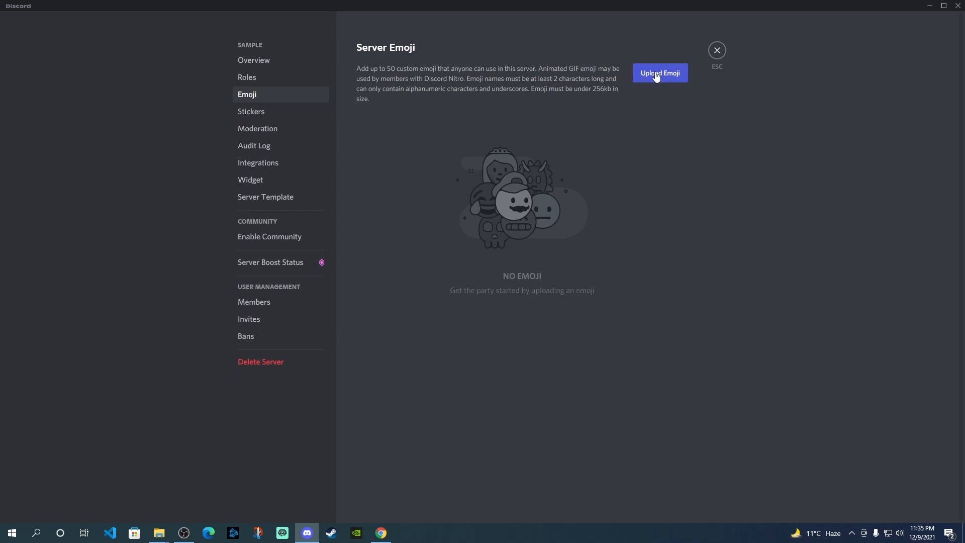
Upload all 16 images from Downloads > emojis > Emojis as Sample server custom emoji.
left_click(660, 72)
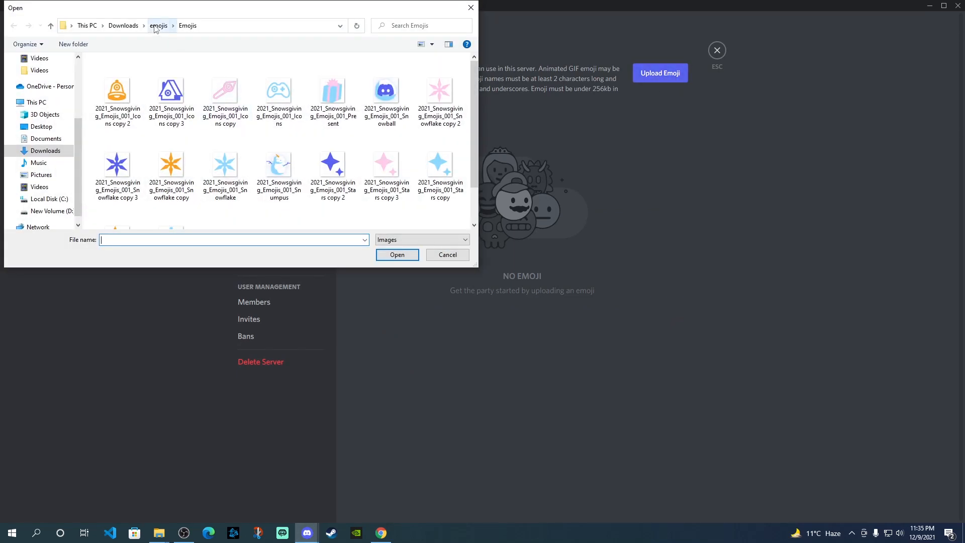
left_click(123, 25)
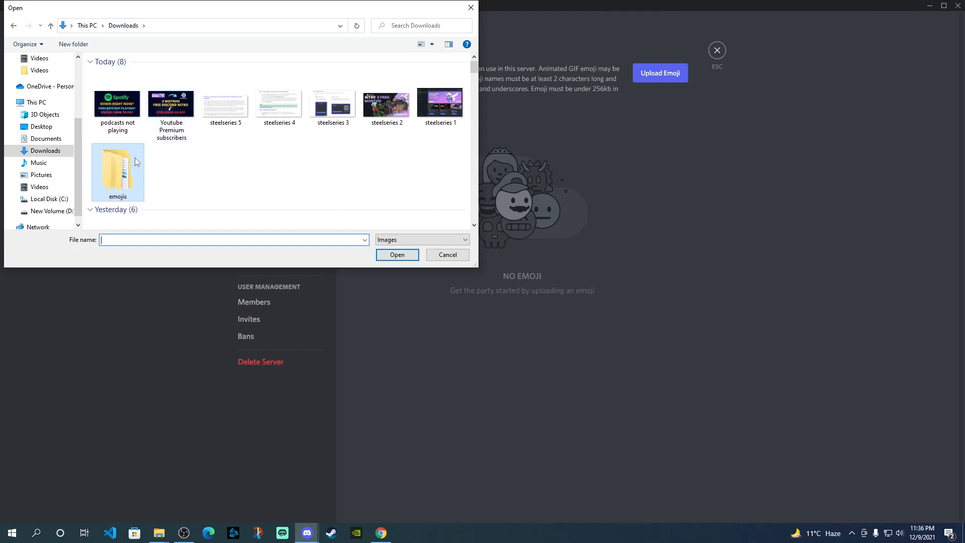
double_click(117, 168)
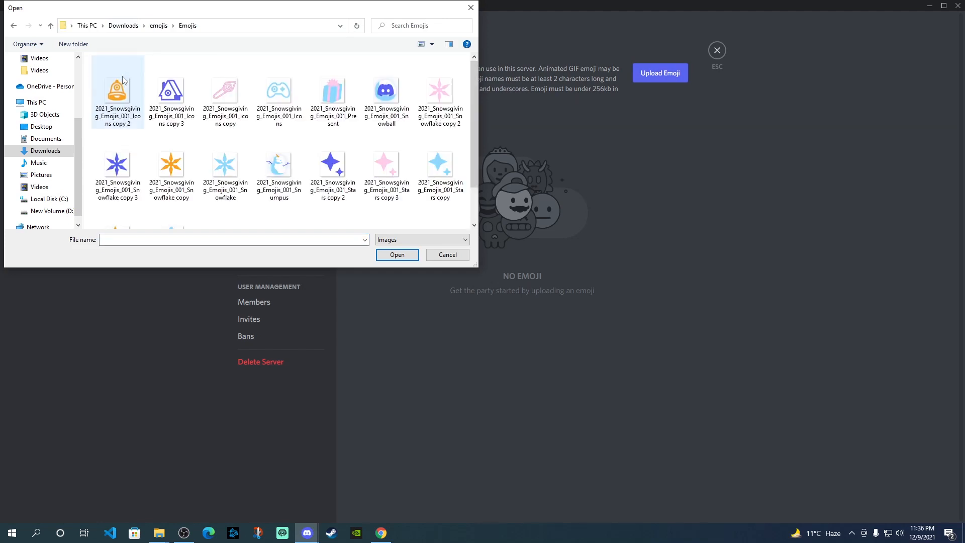
left_click(278, 163)
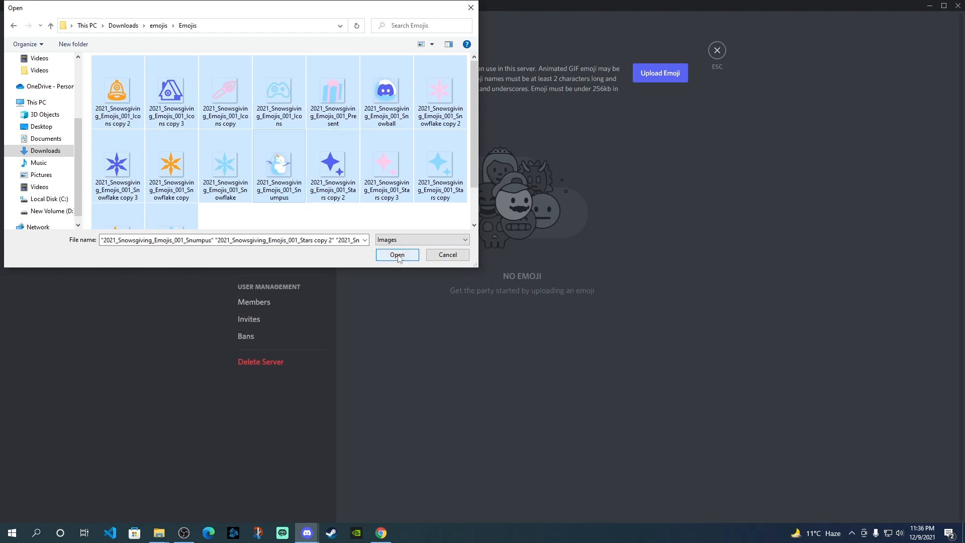
left_click(397, 254)
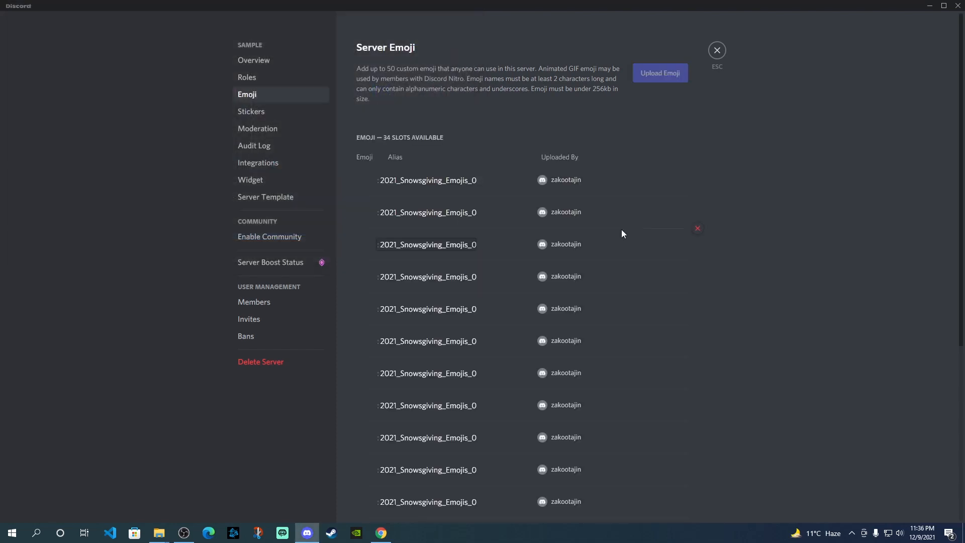
scroll("down", 3)
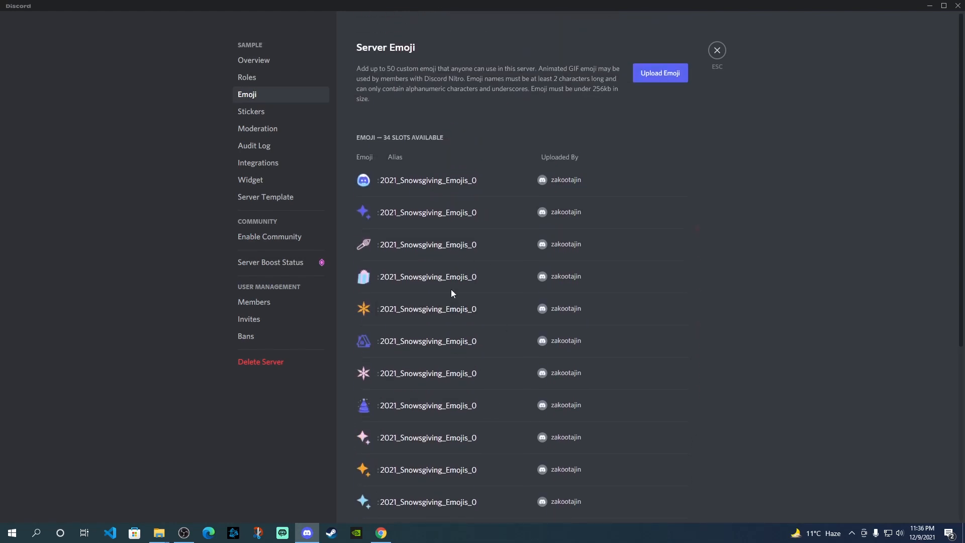
scroll("down", 3)
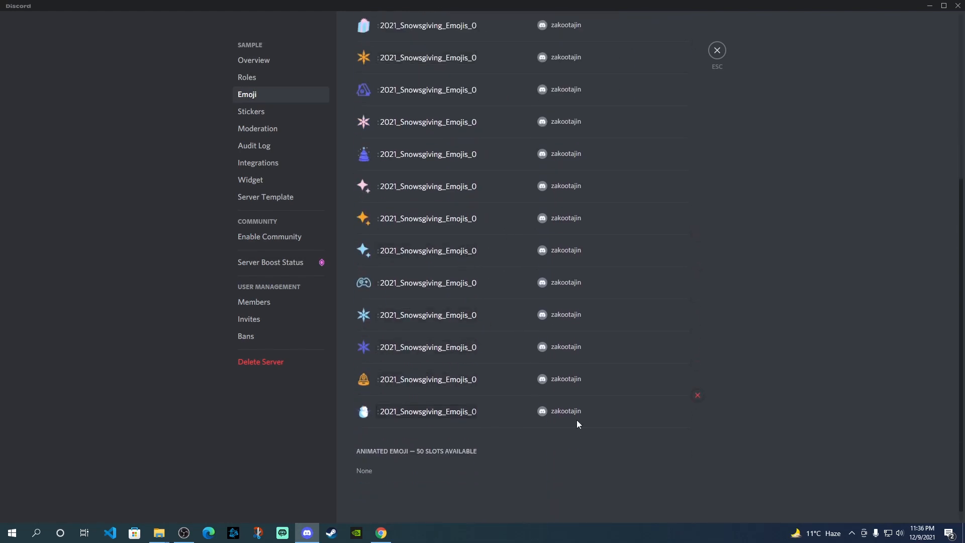
mouse_move(698, 395)
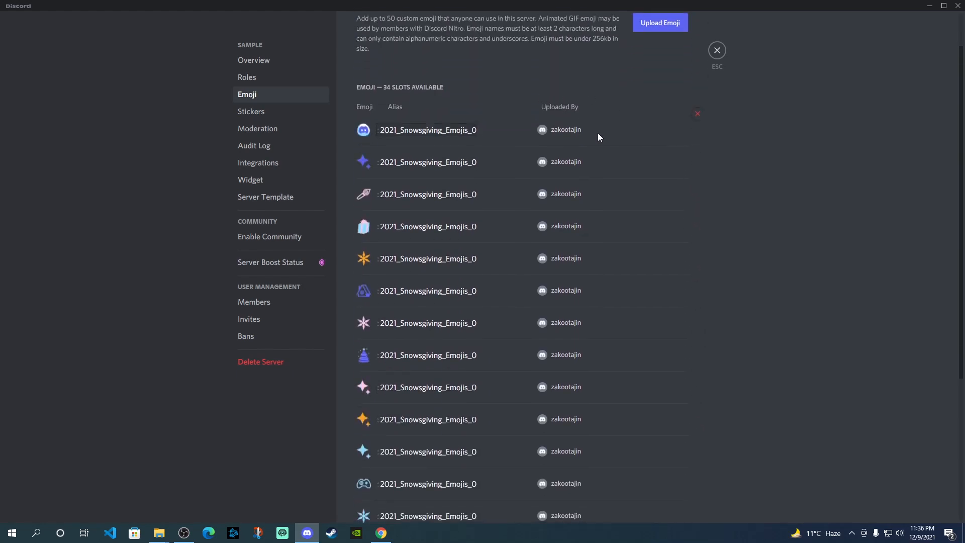
scroll("up", 3)
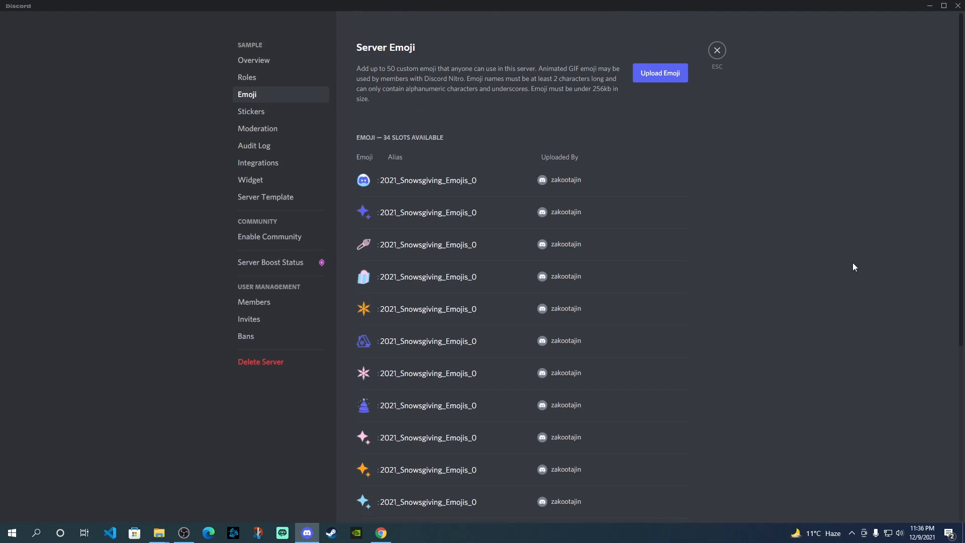
mouse_move(716, 49)
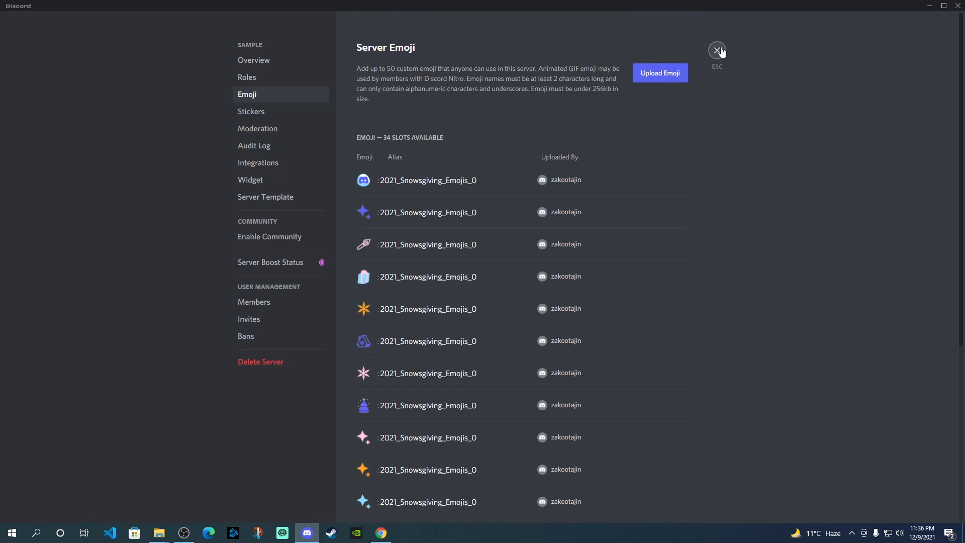
Close Server Settings and show the general channel's emoji picker listing Sample's Snowsgiving emoji.
left_click(717, 50)
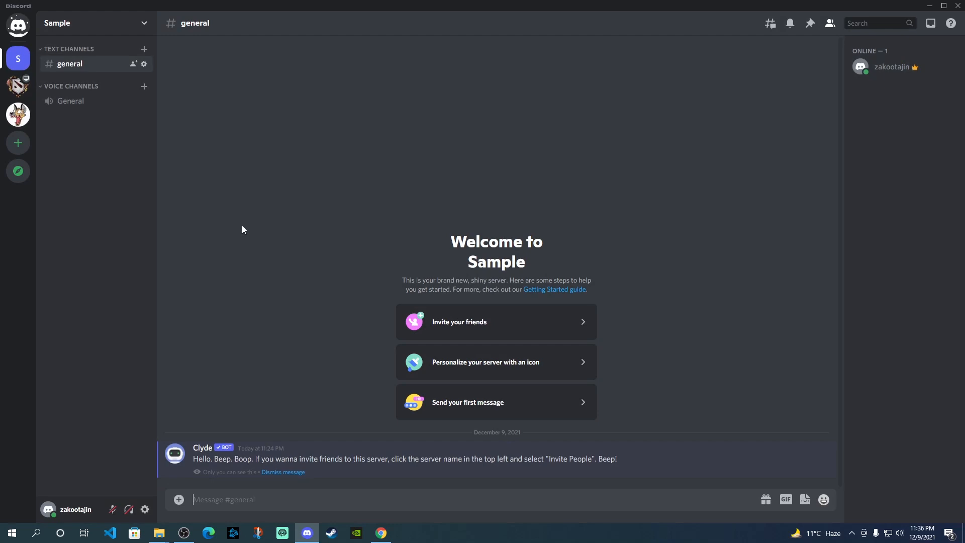
mouse_move(906, 504)
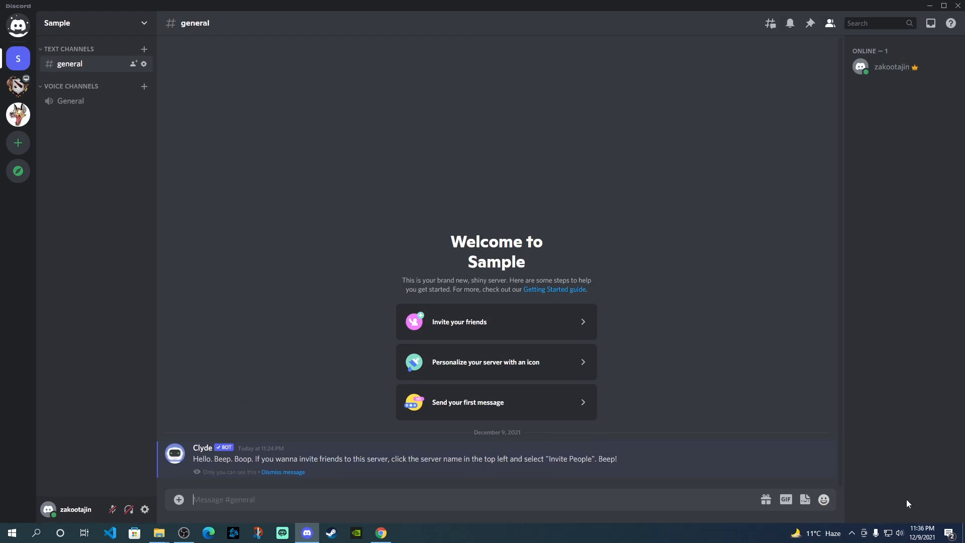
mouse_move(824, 500)
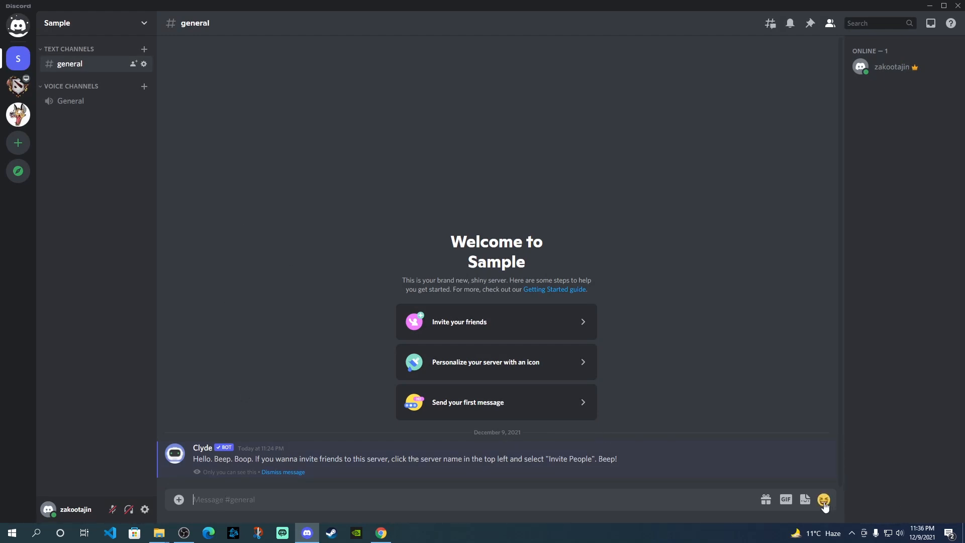
left_click(823, 500)
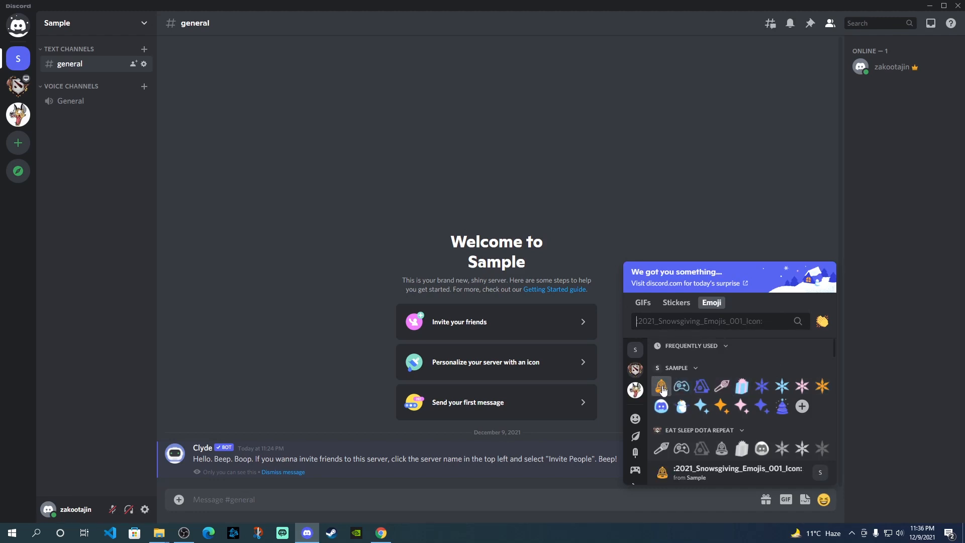
mouse_move(782, 405)
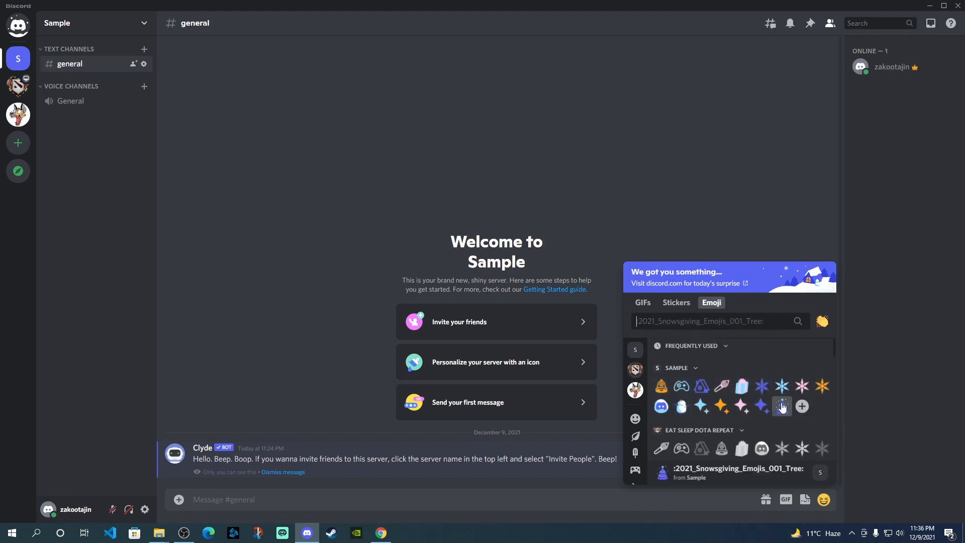
mouse_move(761, 386)
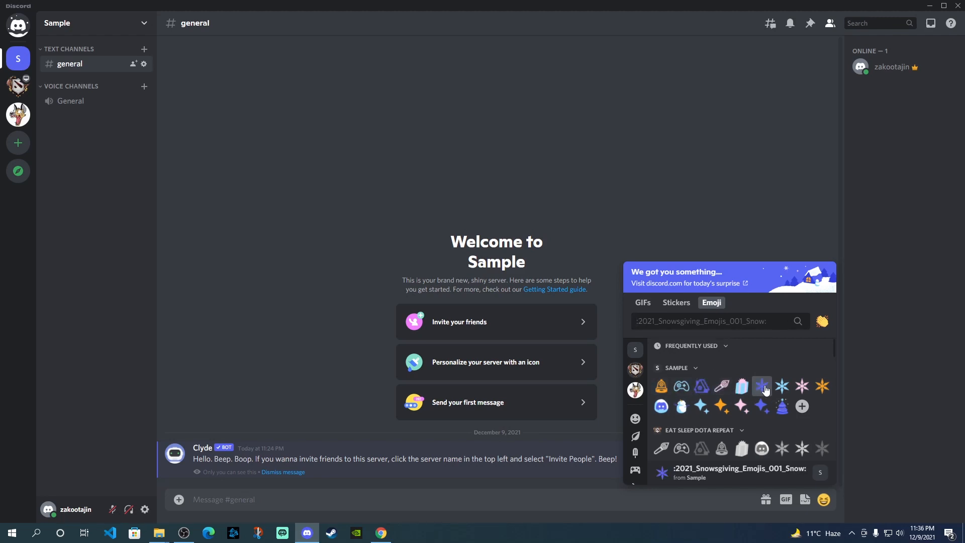